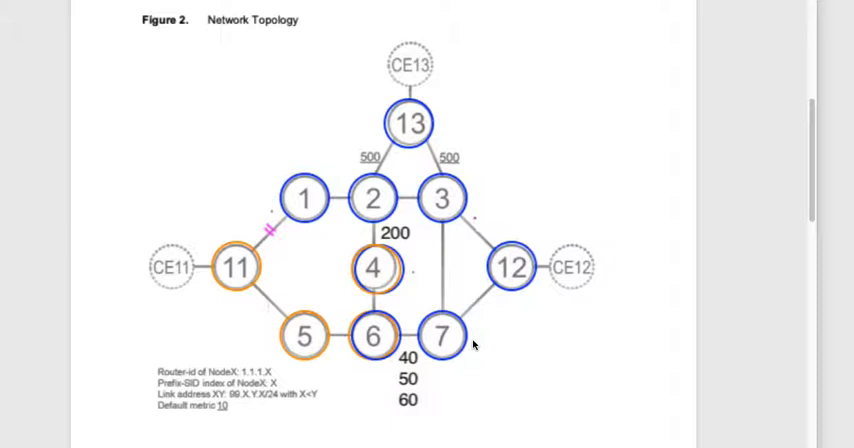
mouse_move(272, 258)
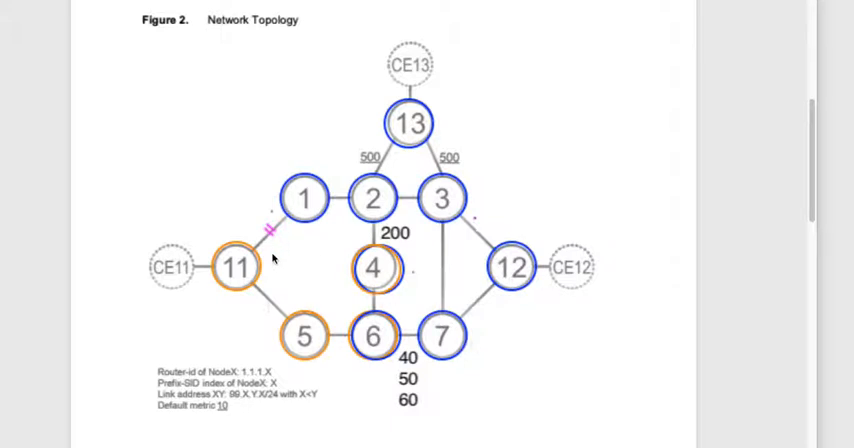
mouse_move(276, 256)
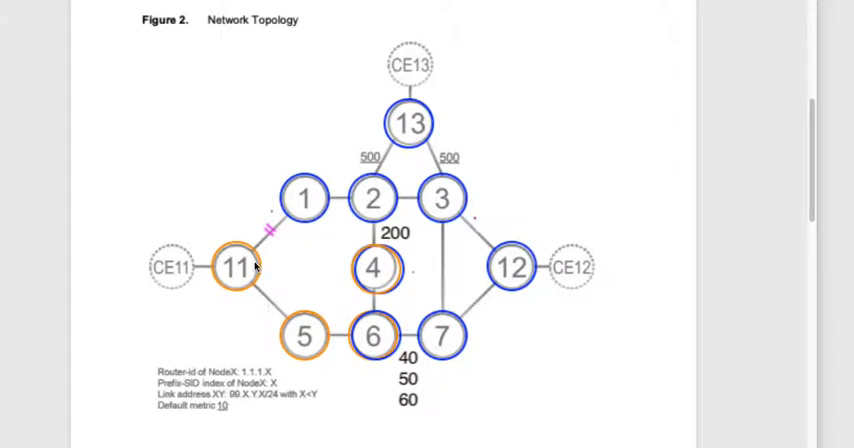
mouse_move(496, 302)
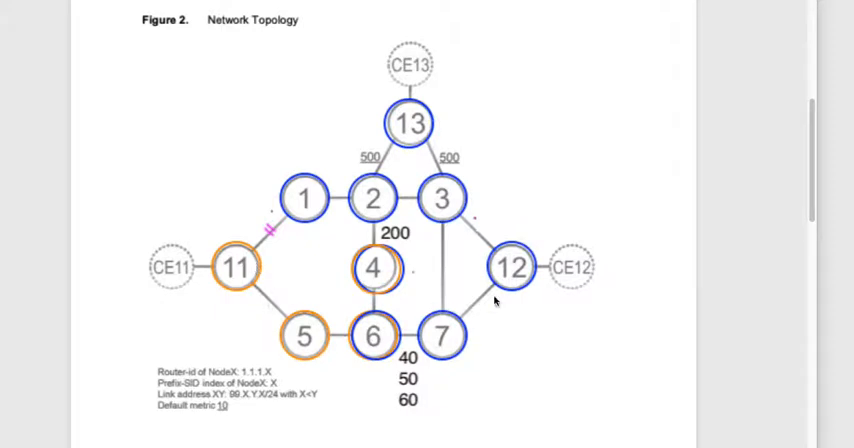
mouse_move(328, 210)
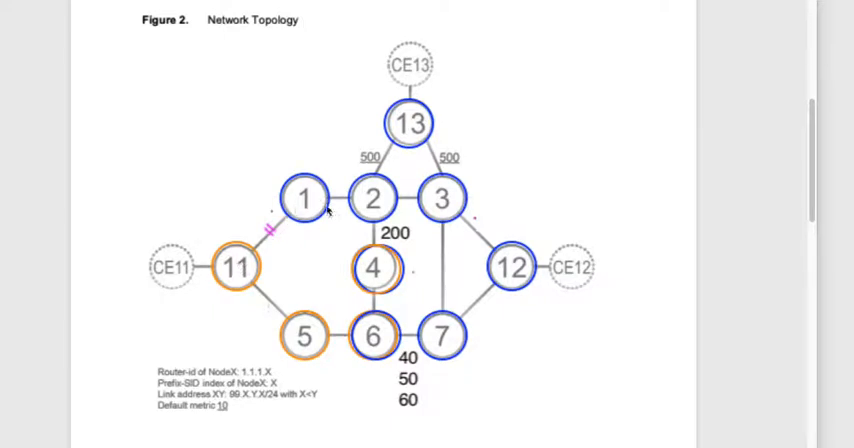
mouse_move(524, 284)
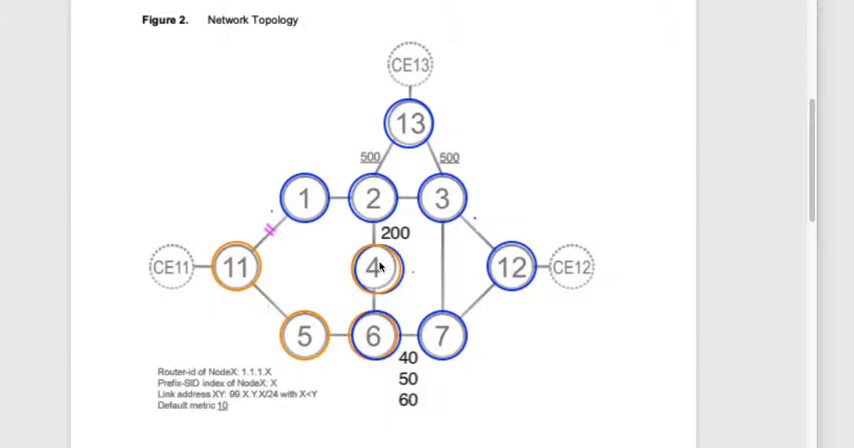
mouse_move(316, 204)
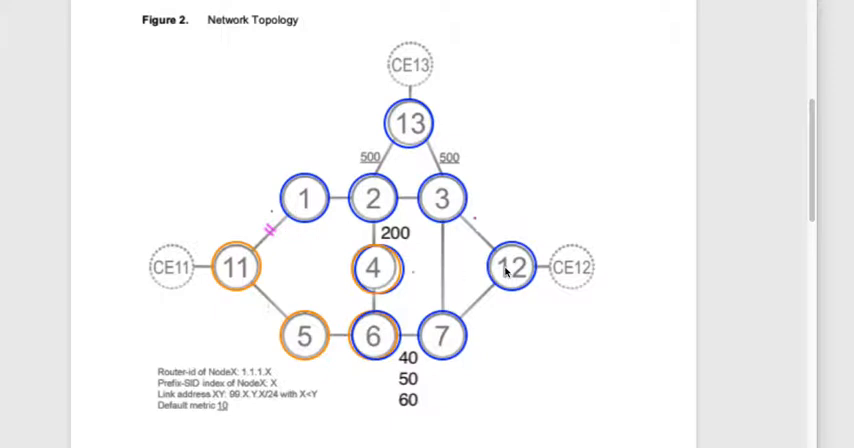
mouse_move(532, 264)
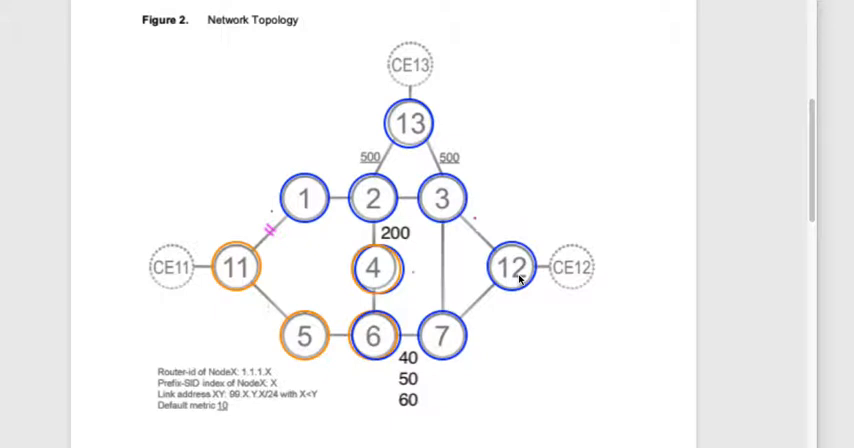
mouse_move(178, 314)
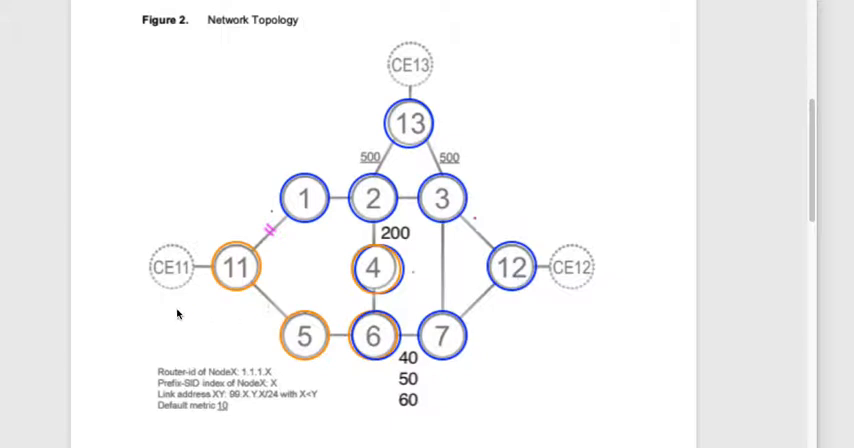
mouse_move(292, 212)
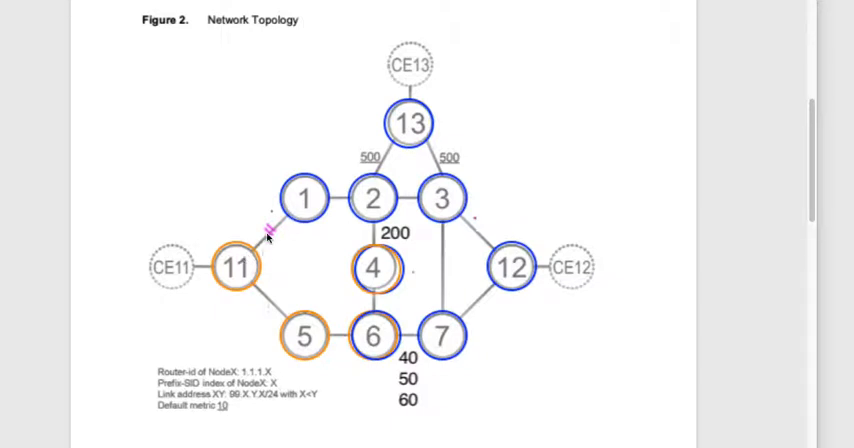
mouse_move(234, 270)
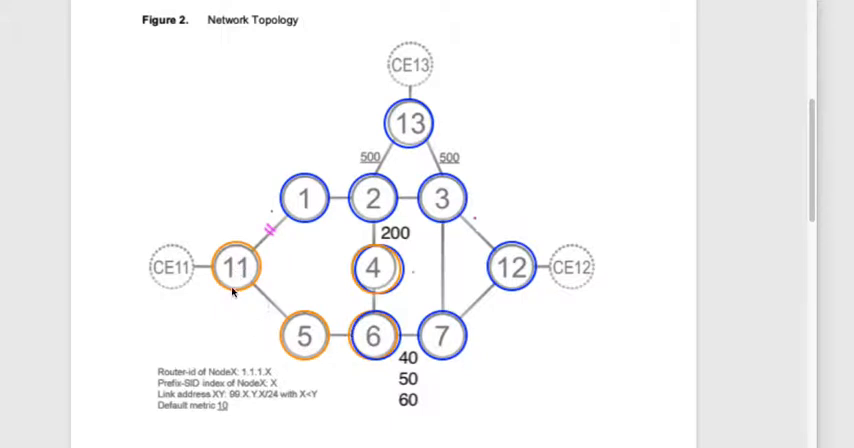
mouse_move(316, 344)
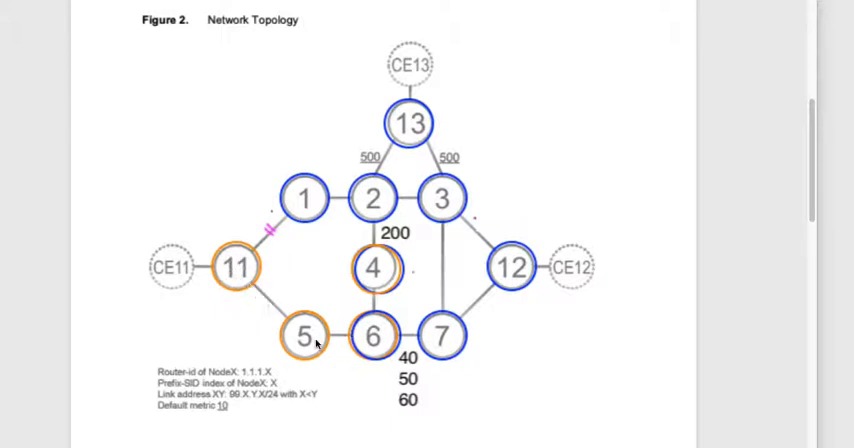
mouse_move(298, 224)
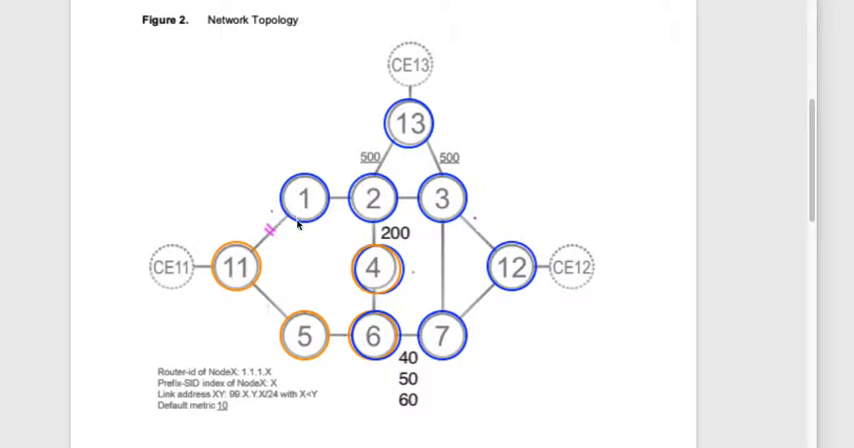
mouse_move(290, 276)
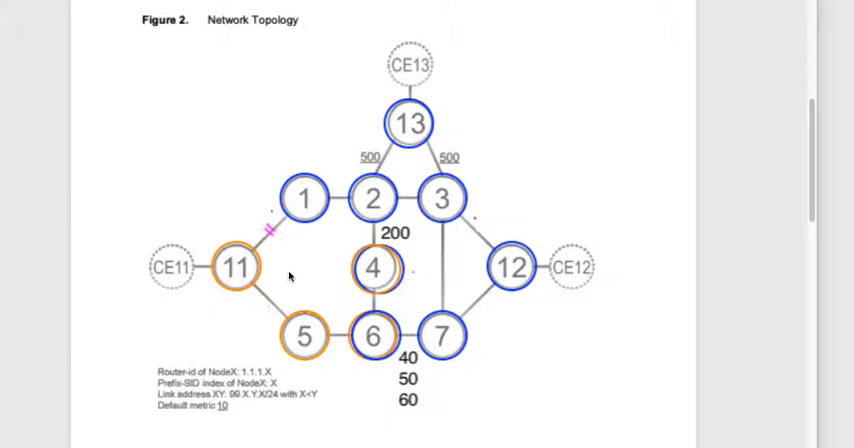
mouse_move(312, 350)
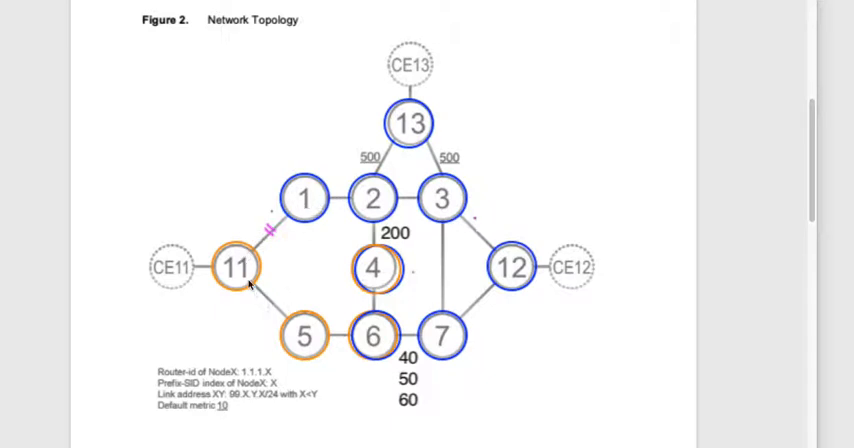
mouse_move(284, 328)
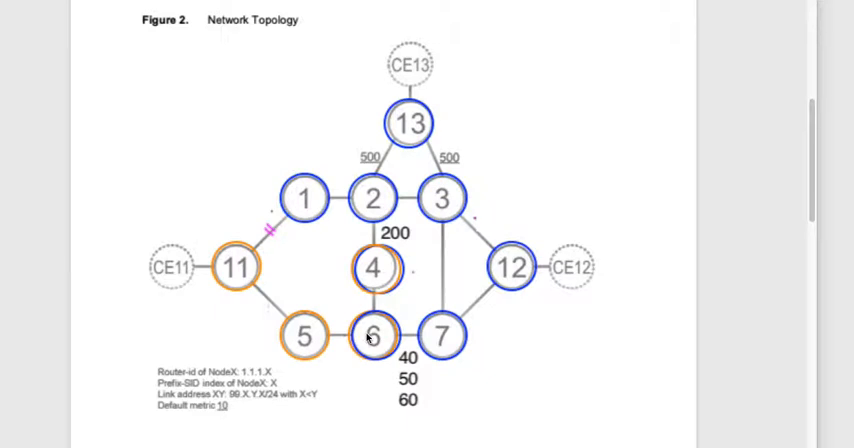
mouse_move(368, 276)
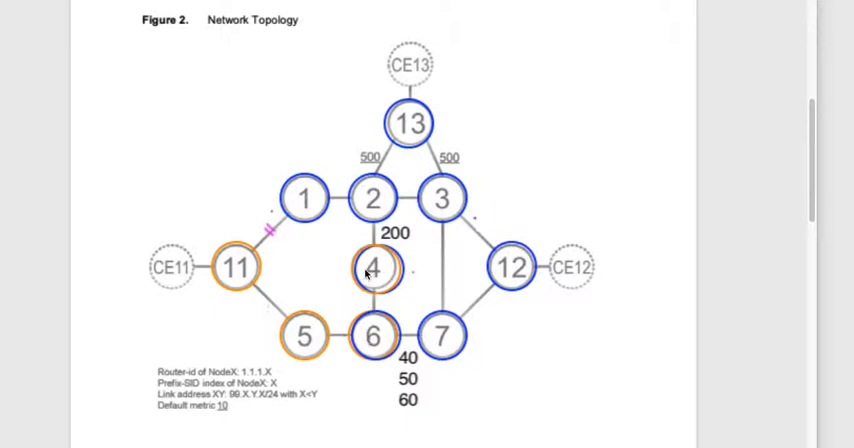
mouse_move(190, 272)
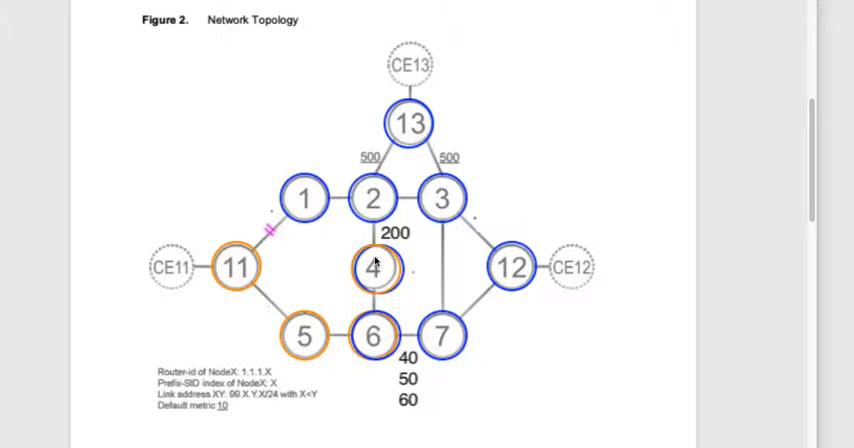
mouse_move(390, 344)
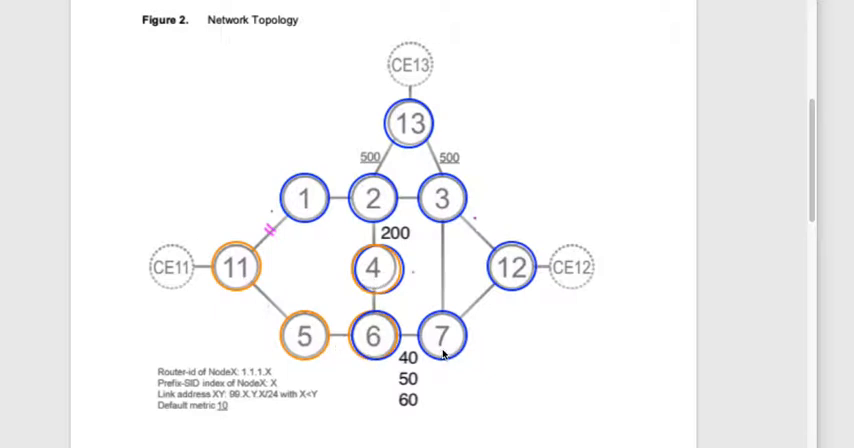
mouse_move(284, 324)
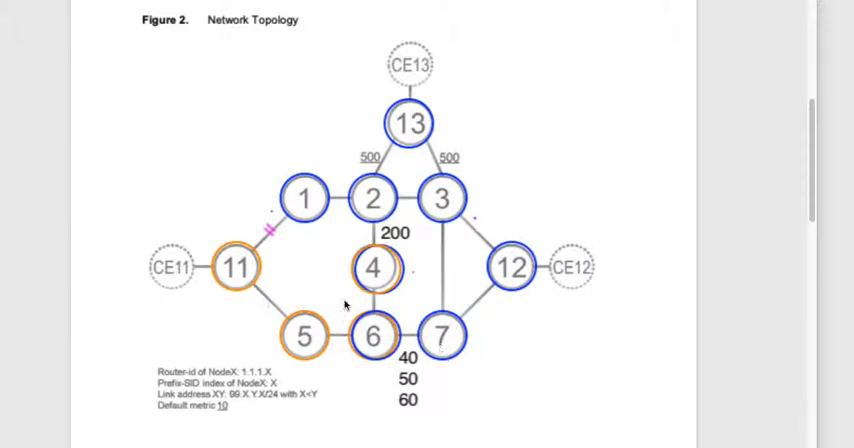
mouse_move(332, 336)
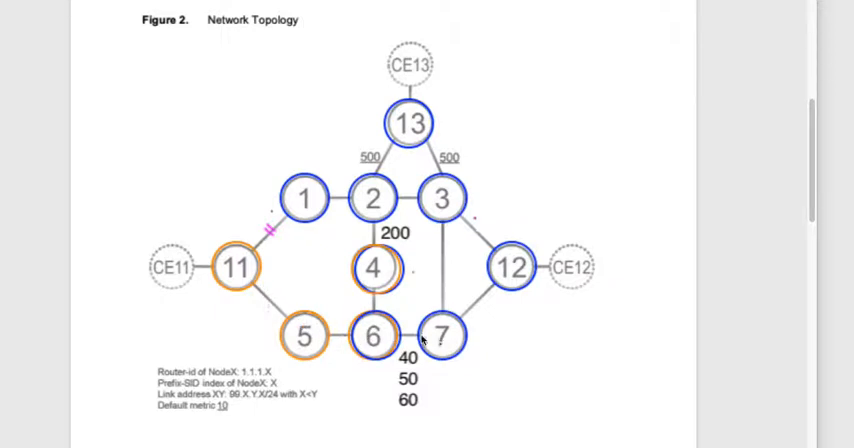
mouse_move(312, 212)
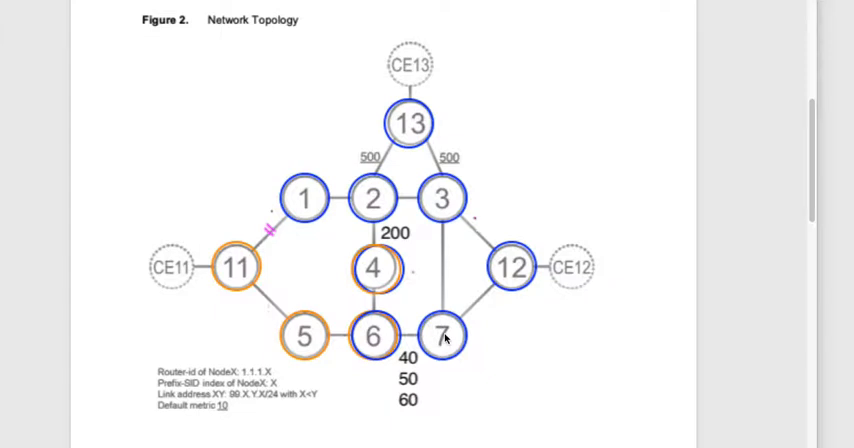
mouse_move(446, 362)
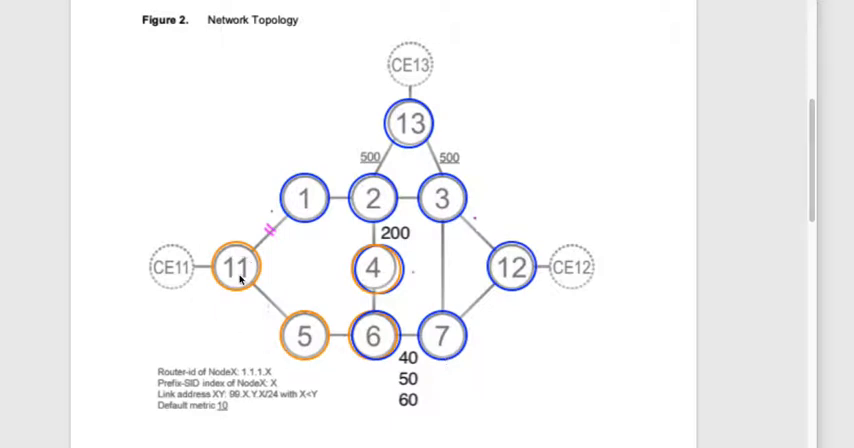
mouse_move(300, 342)
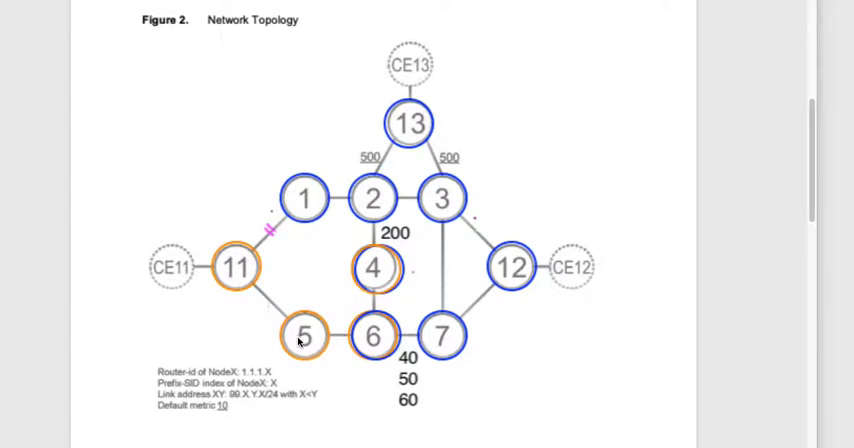
mouse_move(304, 358)
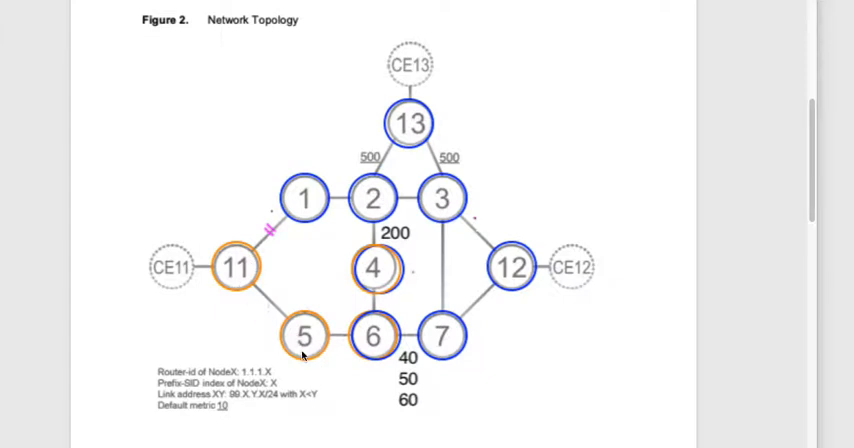
mouse_move(248, 284)
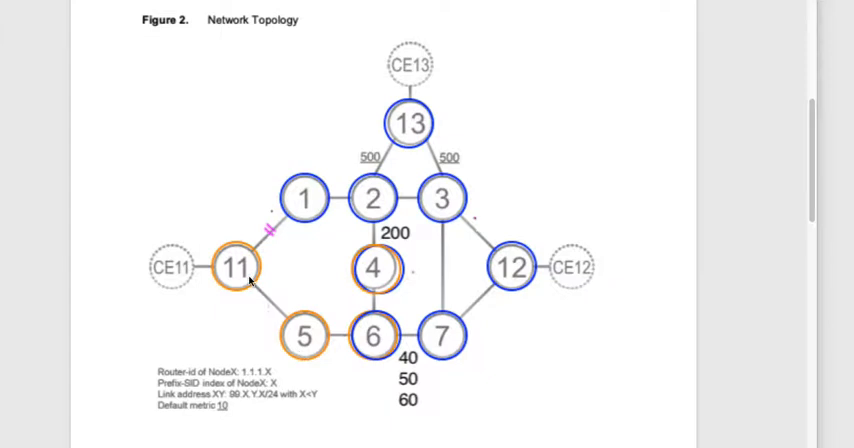
mouse_move(288, 330)
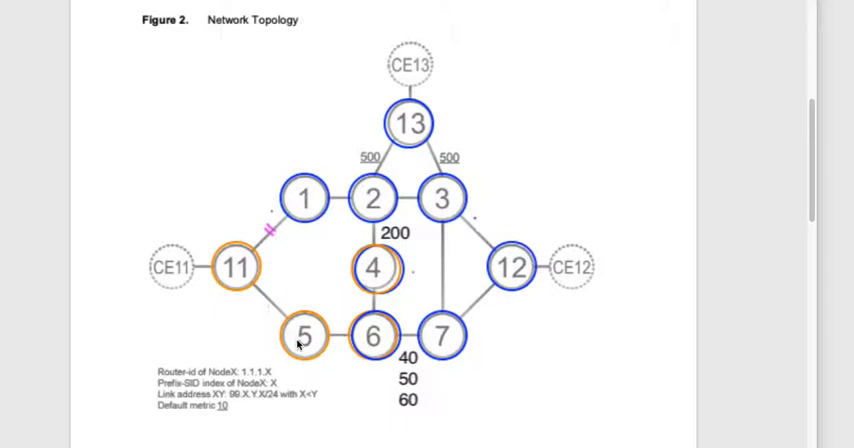
mouse_move(418, 368)
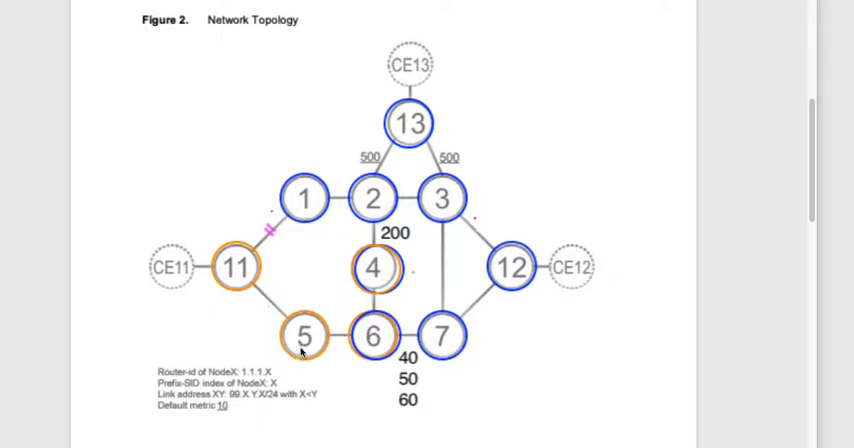
mouse_move(308, 352)
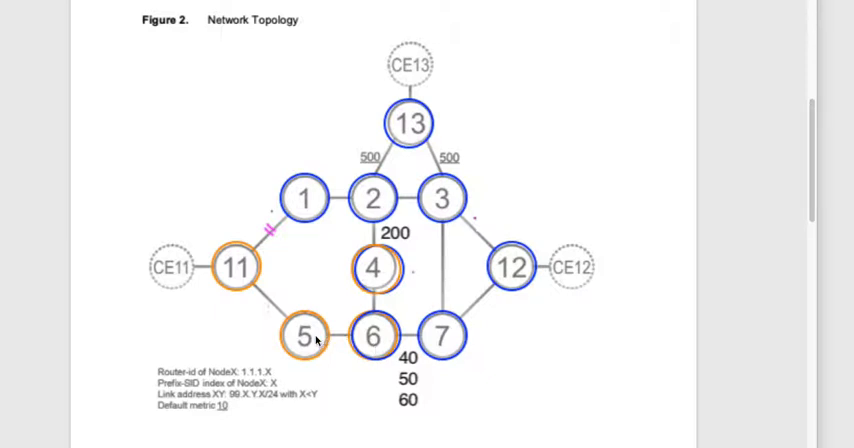
mouse_move(242, 304)
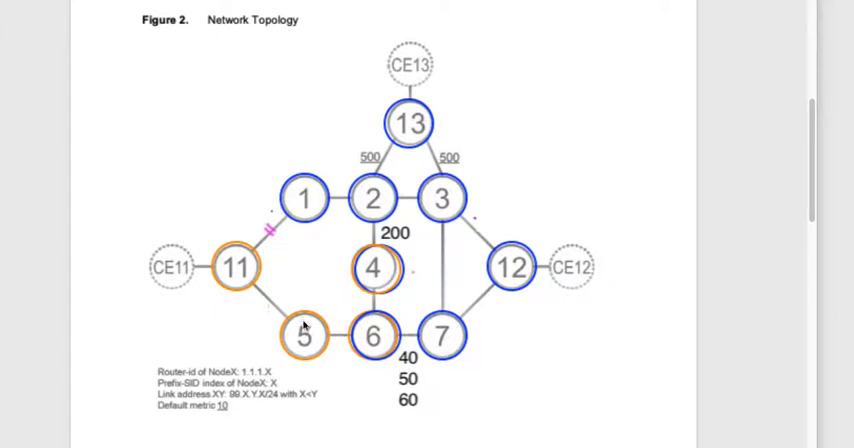
mouse_move(276, 248)
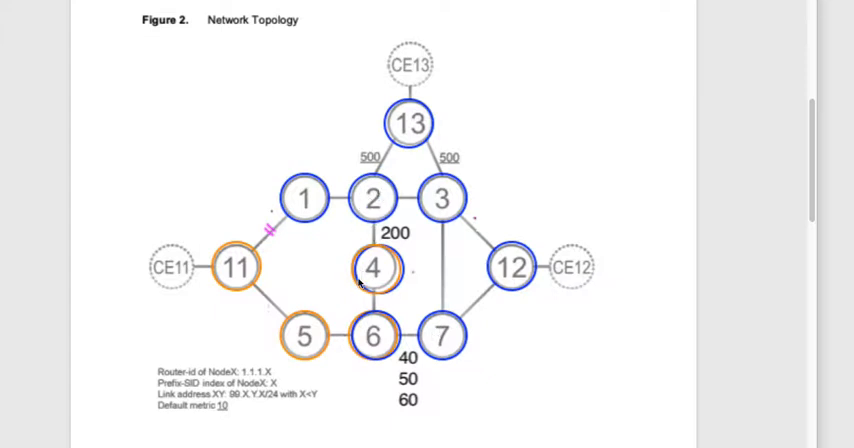
mouse_move(356, 300)
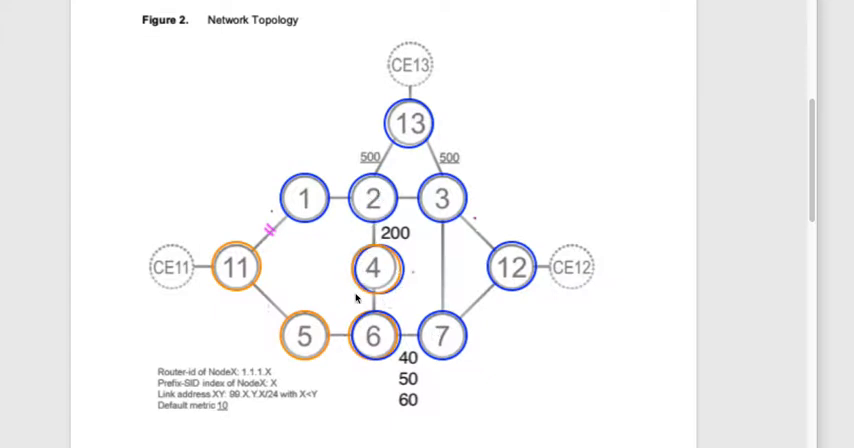
mouse_move(376, 292)
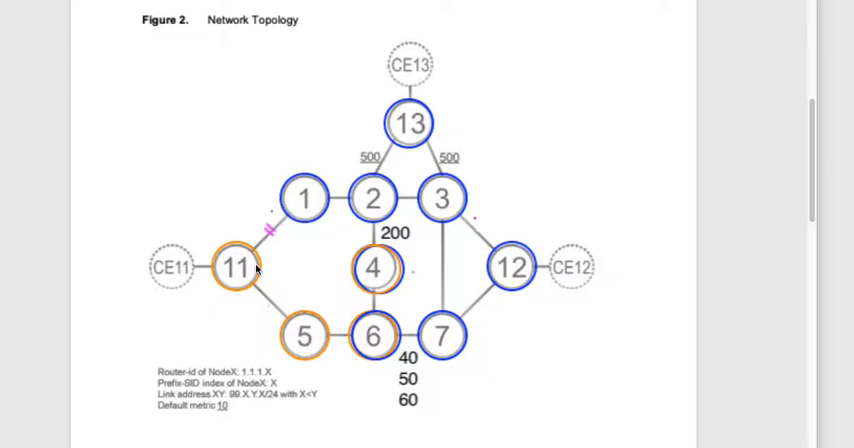
mouse_move(516, 292)
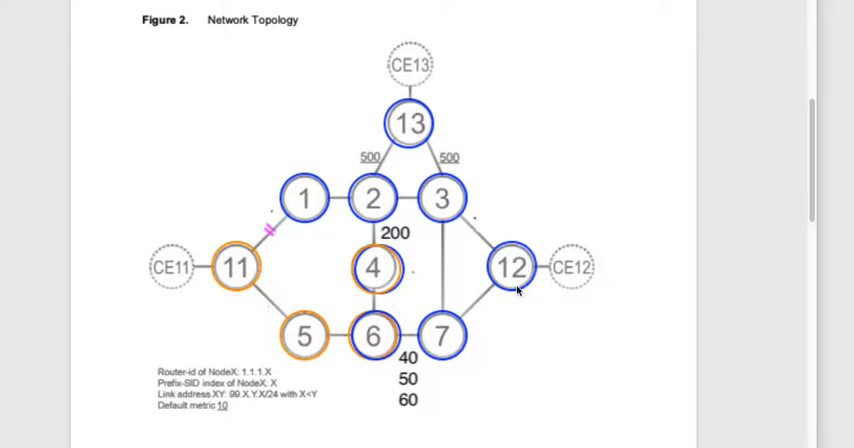
mouse_move(276, 236)
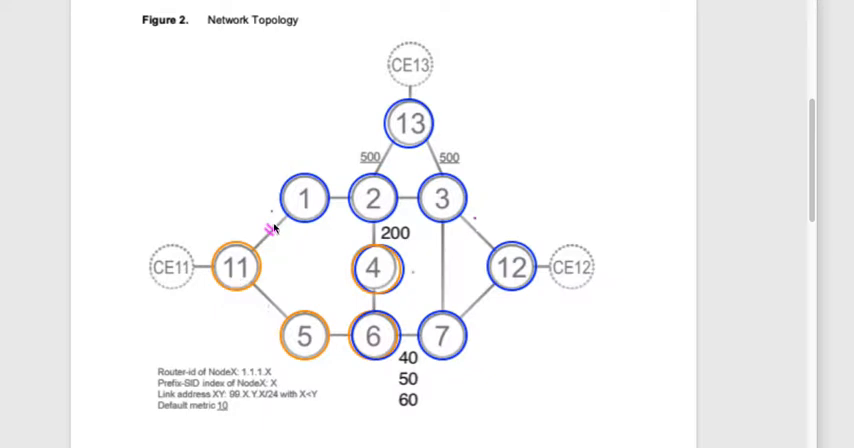
mouse_move(248, 270)
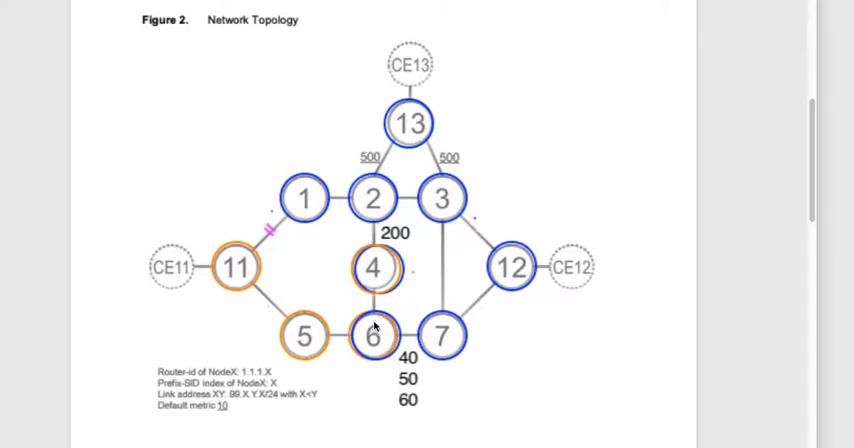
mouse_move(428, 336)
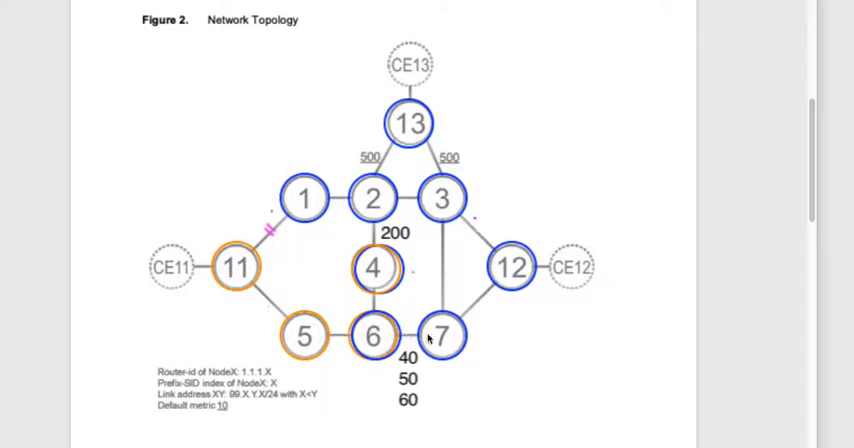
mouse_move(392, 336)
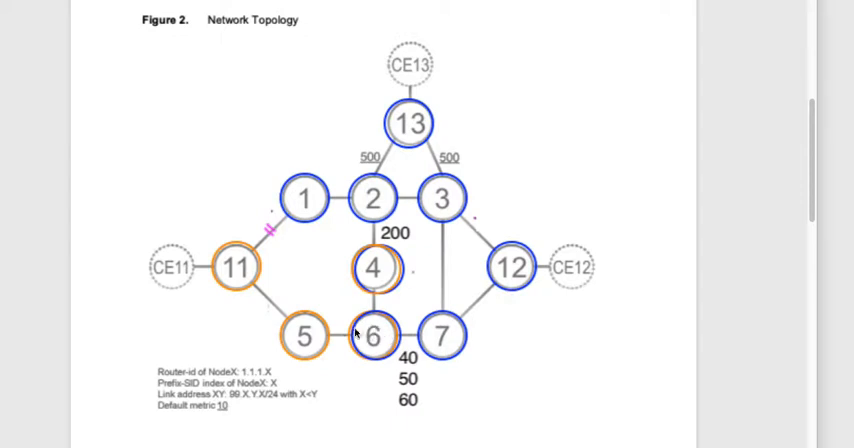
mouse_move(280, 238)
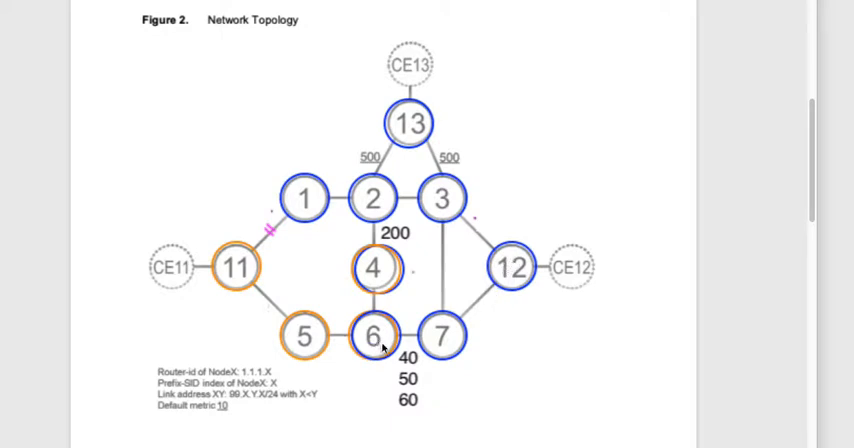
mouse_move(398, 336)
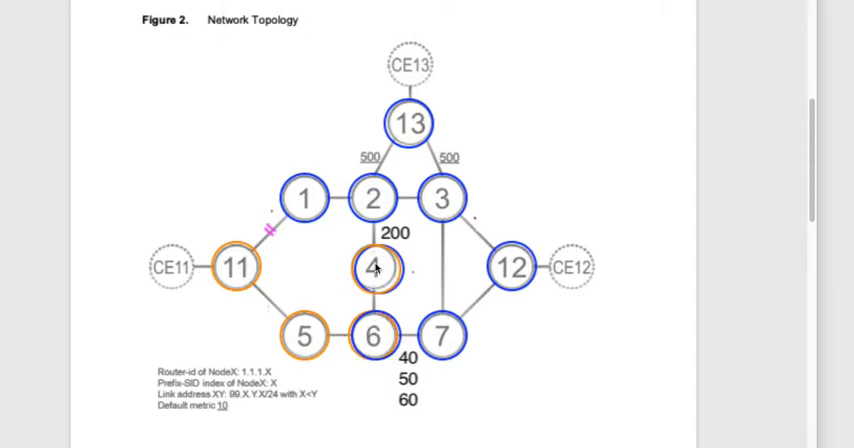
mouse_move(392, 312)
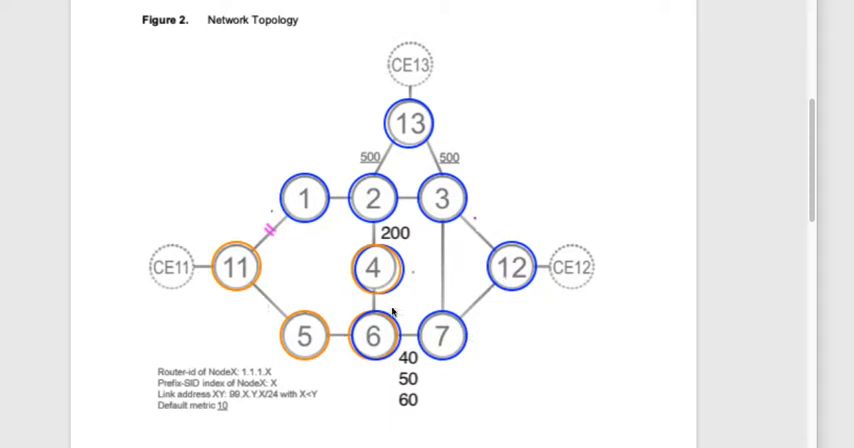
mouse_move(270, 256)
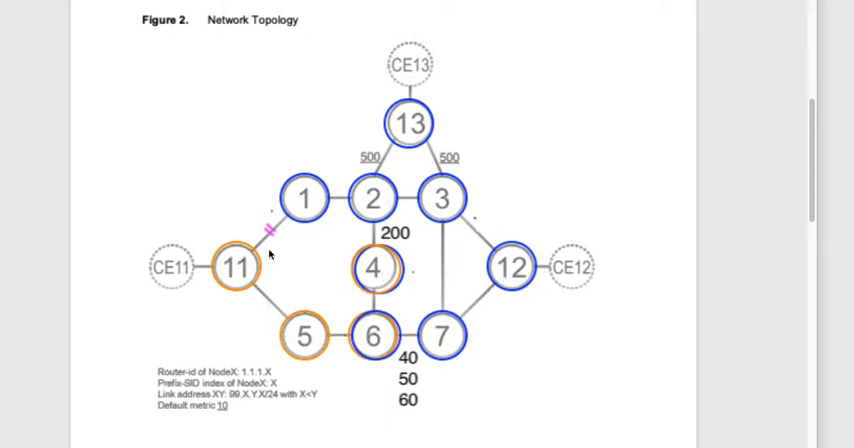
mouse_move(330, 338)
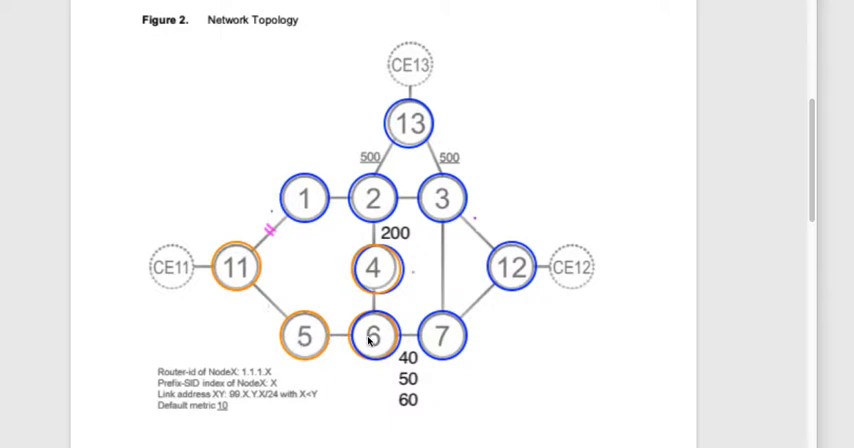
mouse_move(502, 284)
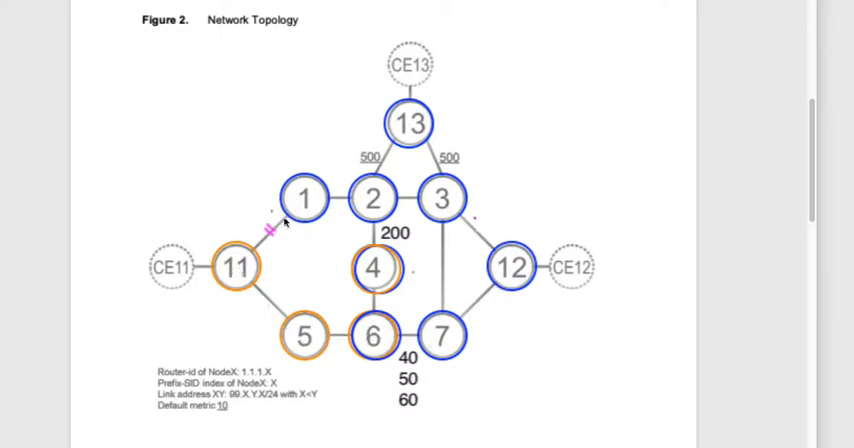
mouse_move(336, 344)
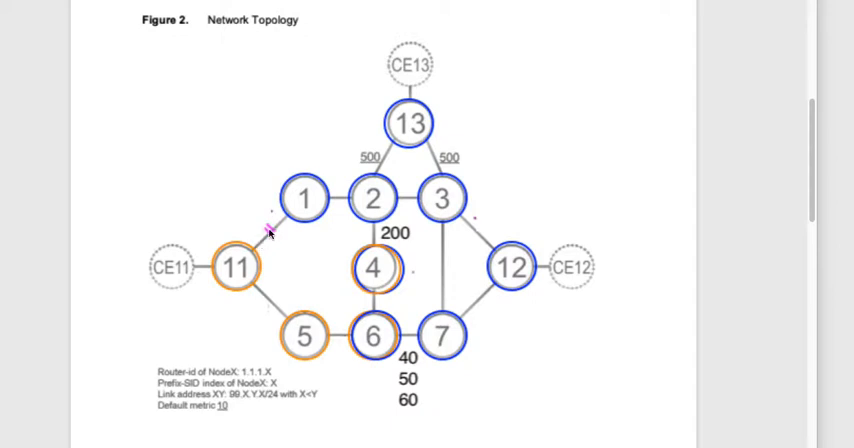
mouse_move(304, 338)
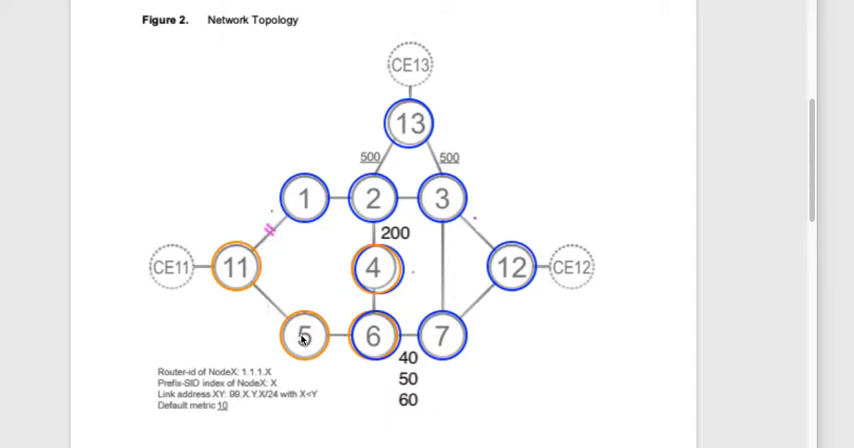
mouse_move(304, 364)
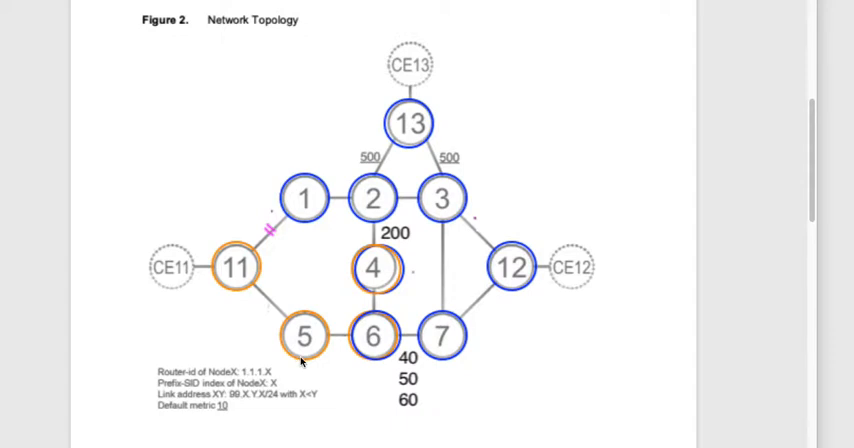
mouse_move(300, 208)
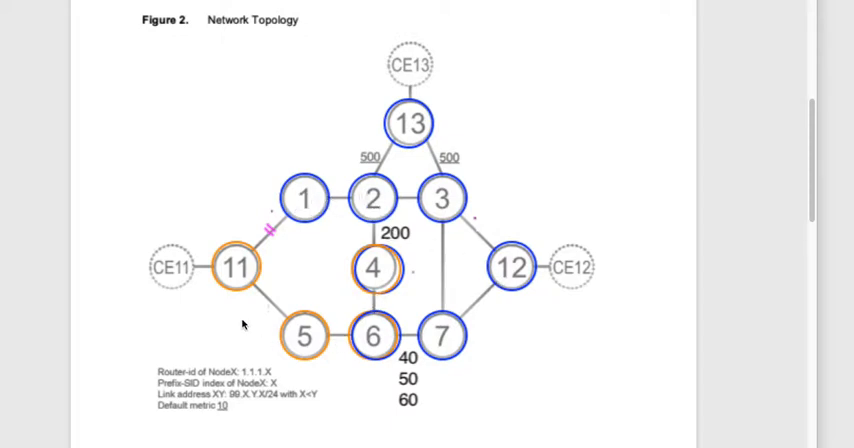
mouse_move(312, 208)
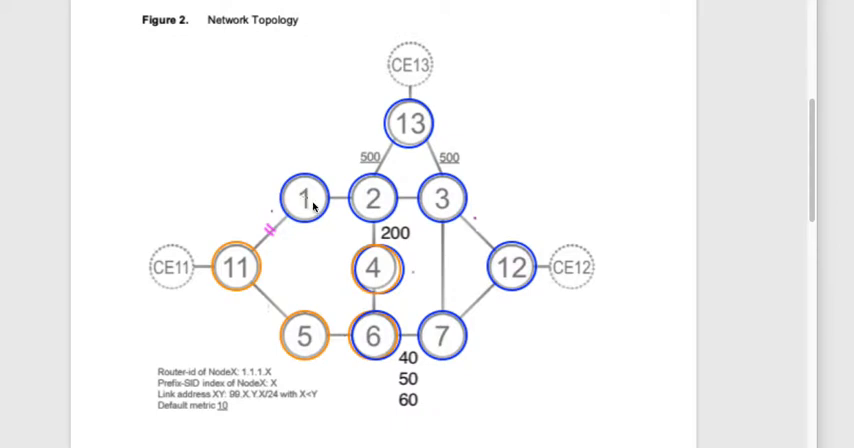
mouse_move(280, 274)
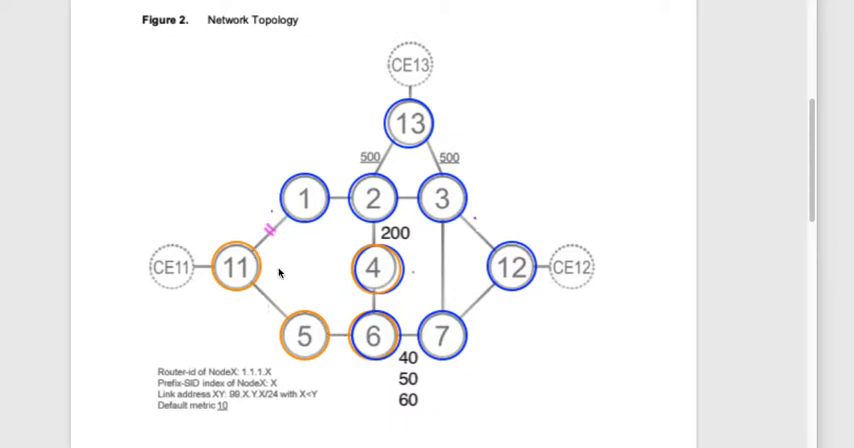
mouse_move(422, 114)
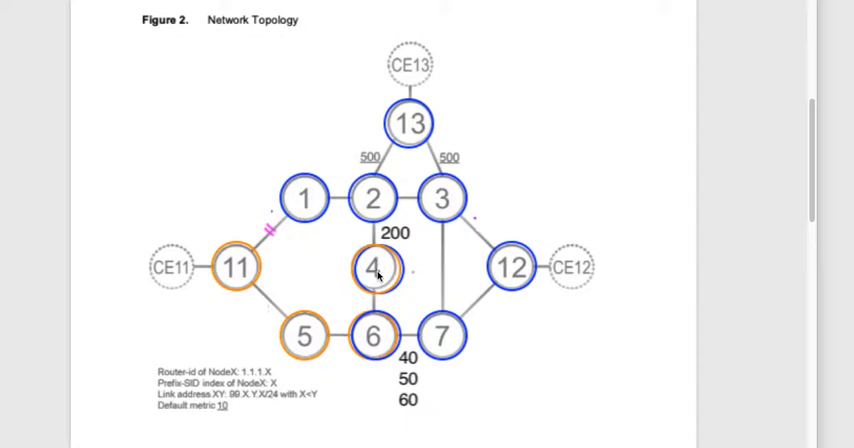
mouse_move(396, 332)
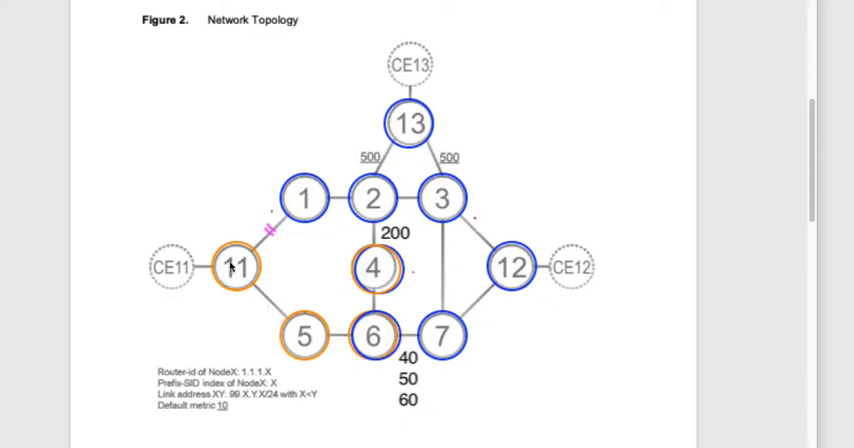
mouse_move(234, 284)
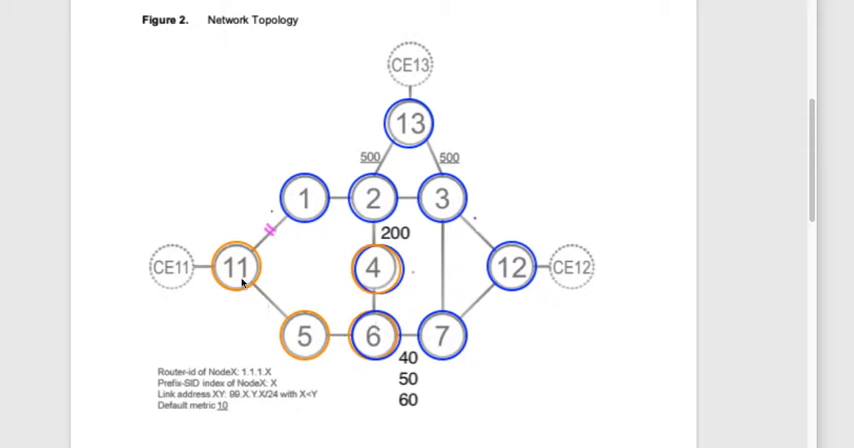
mouse_move(370, 344)
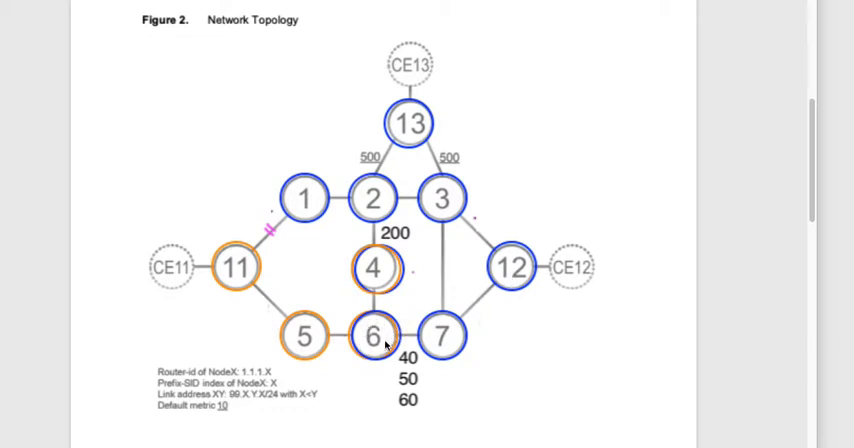
mouse_move(310, 200)
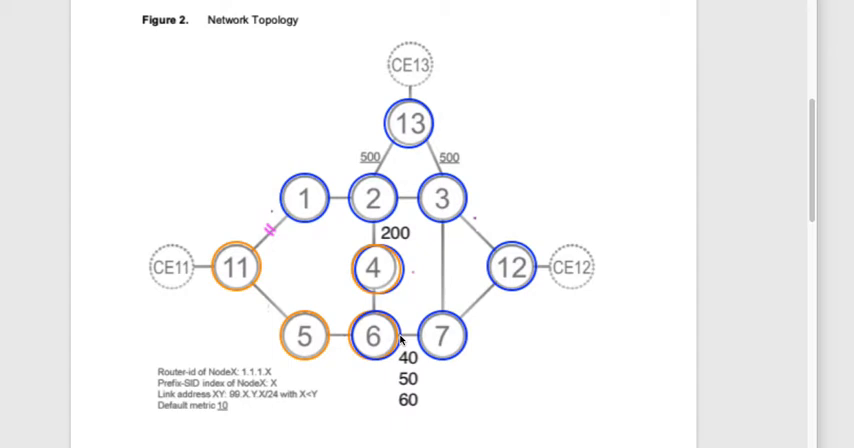
mouse_move(366, 388)
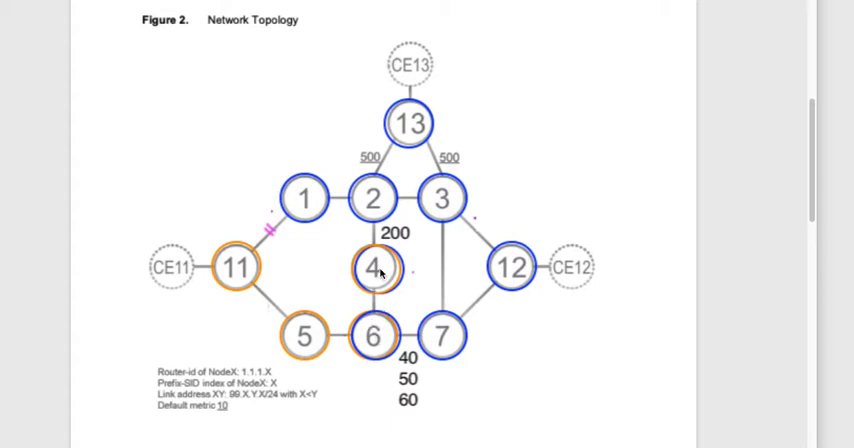
mouse_move(378, 348)
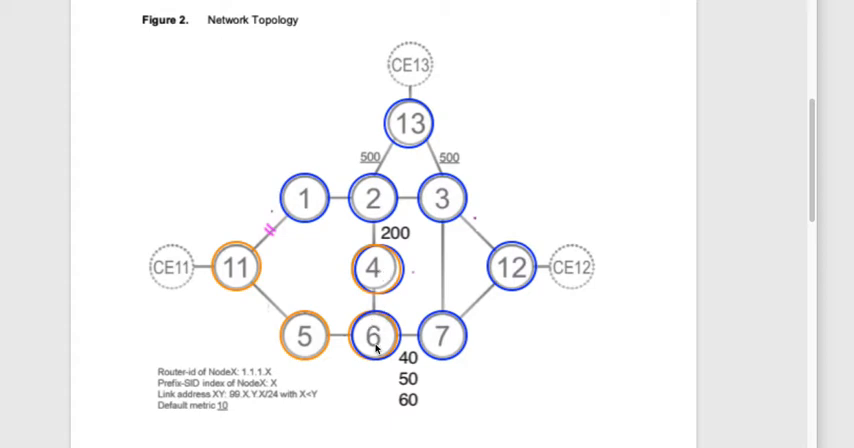
mouse_move(256, 304)
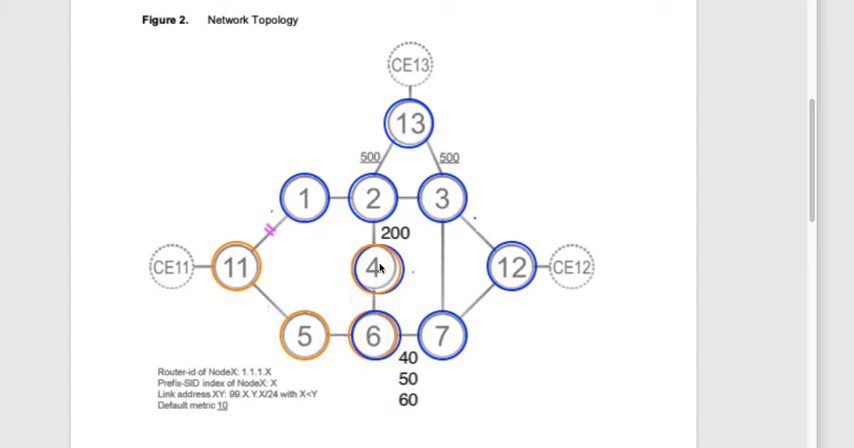
mouse_move(436, 352)
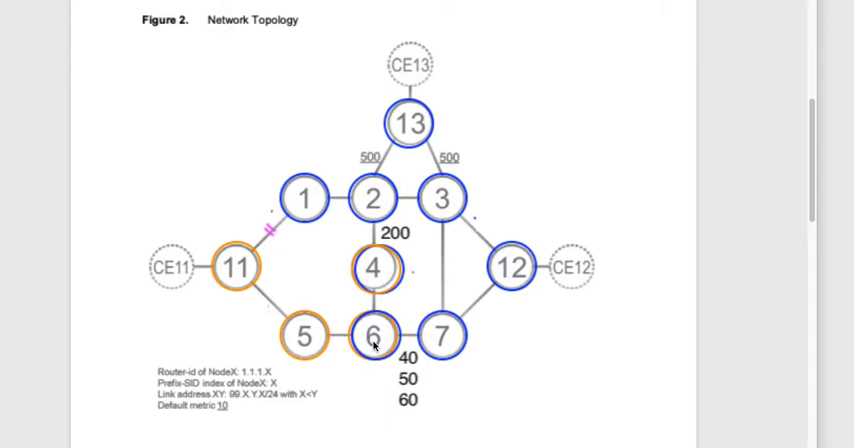
mouse_move(266, 238)
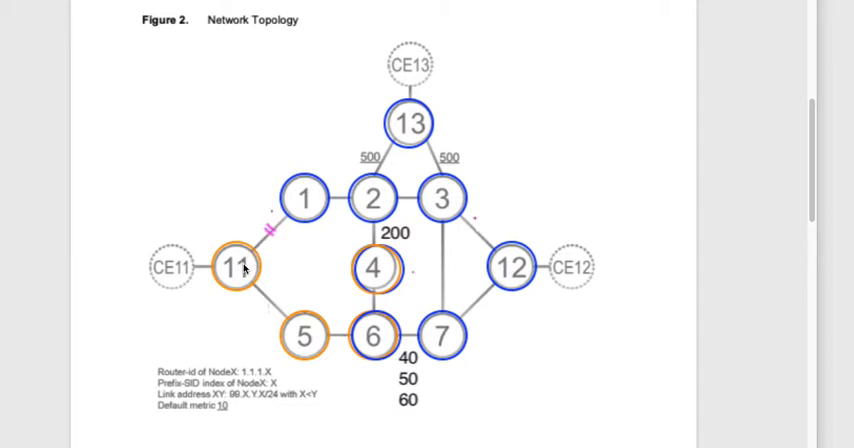
mouse_move(508, 284)
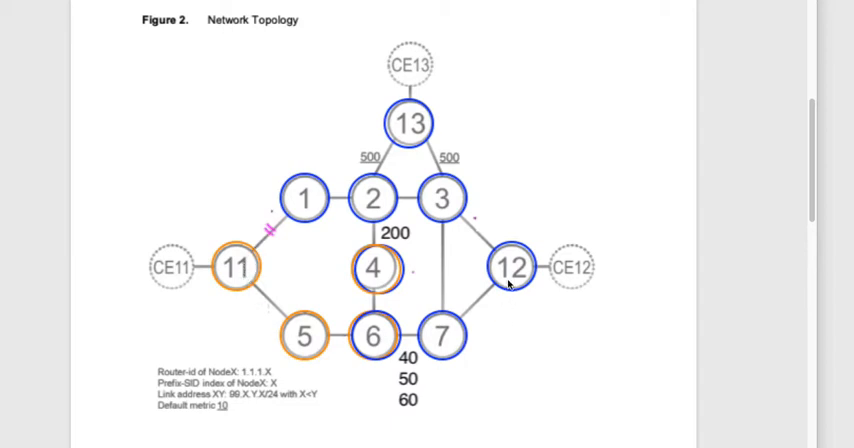
mouse_move(268, 232)
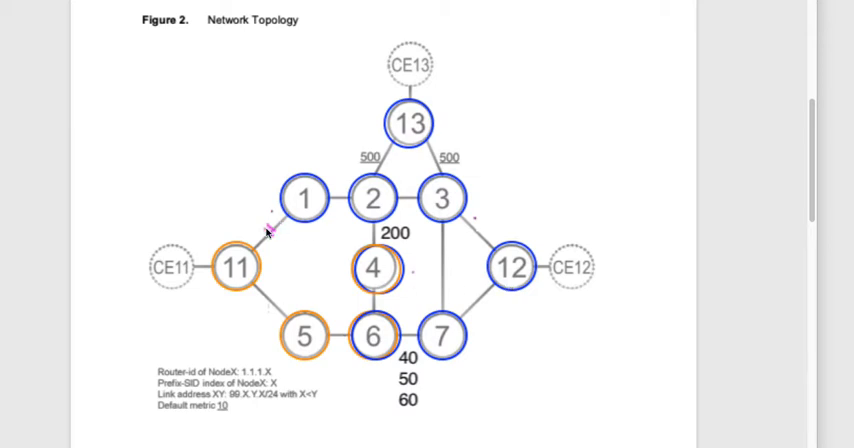
mouse_move(334, 350)
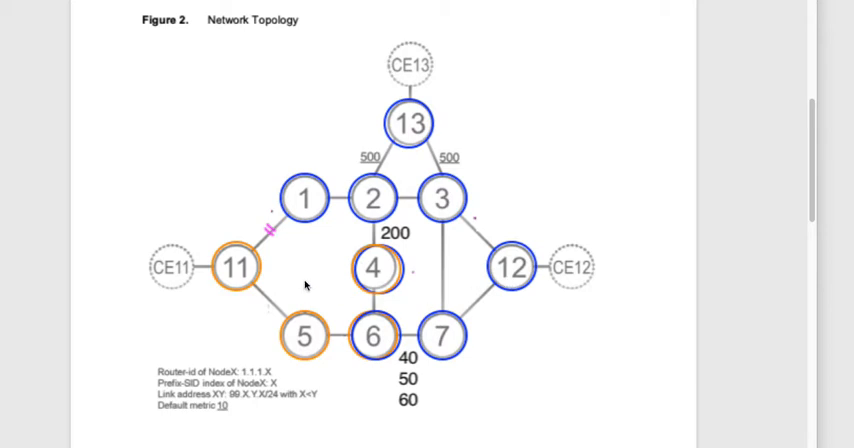
mouse_move(388, 284)
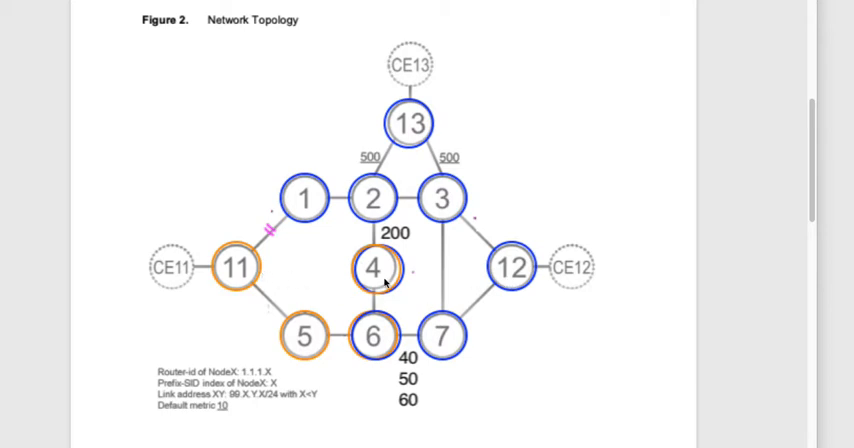
mouse_move(260, 290)
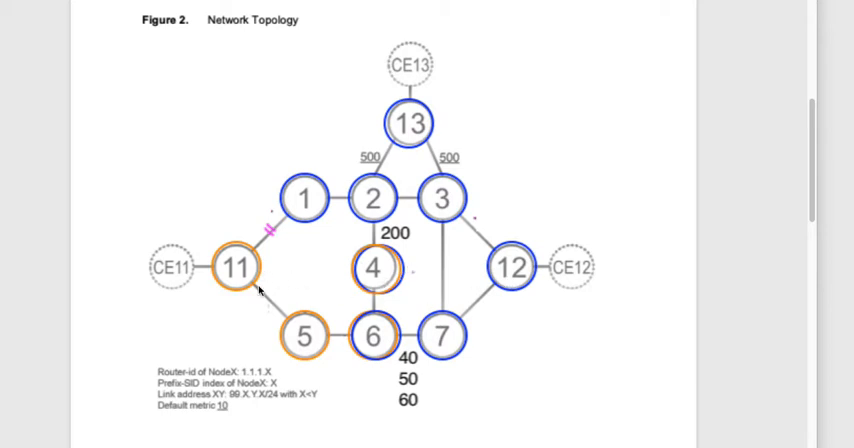
mouse_move(376, 288)
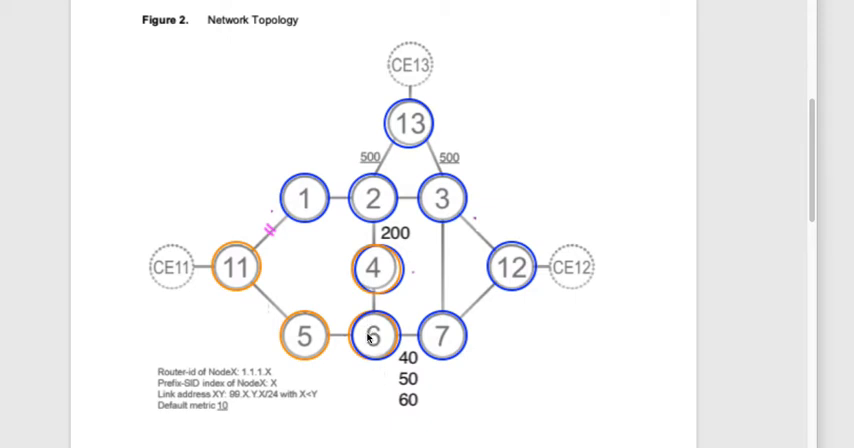
mouse_move(376, 356)
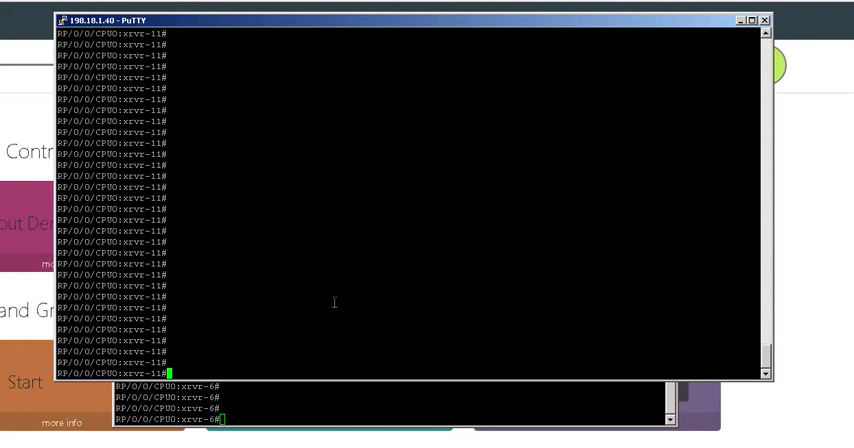
Step: Run 'sh isis fast-reroute 1.1.1.12/32 detail' and highlight the TI-LFA backup label value
text(sh isis fast-reroute 1.1.1.12/32 detail)
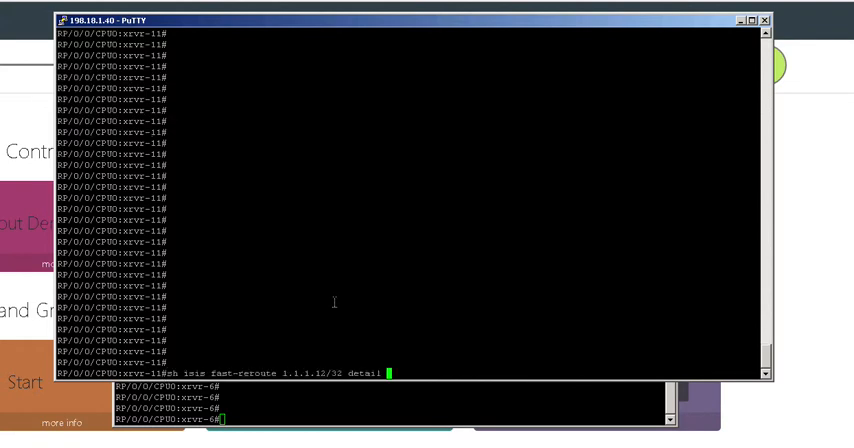
key(Return)
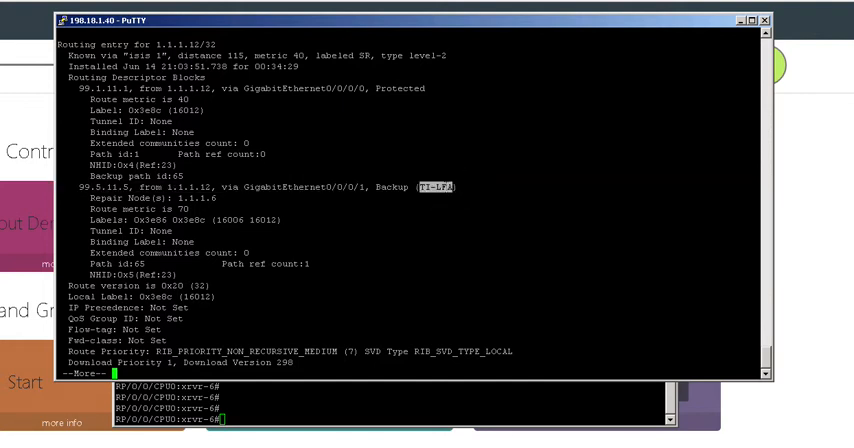
mouse_move(248, 214)
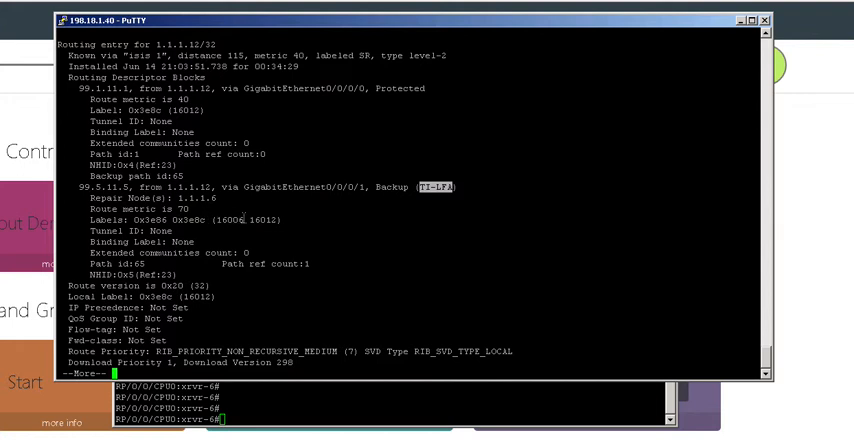
double_click(224, 220)
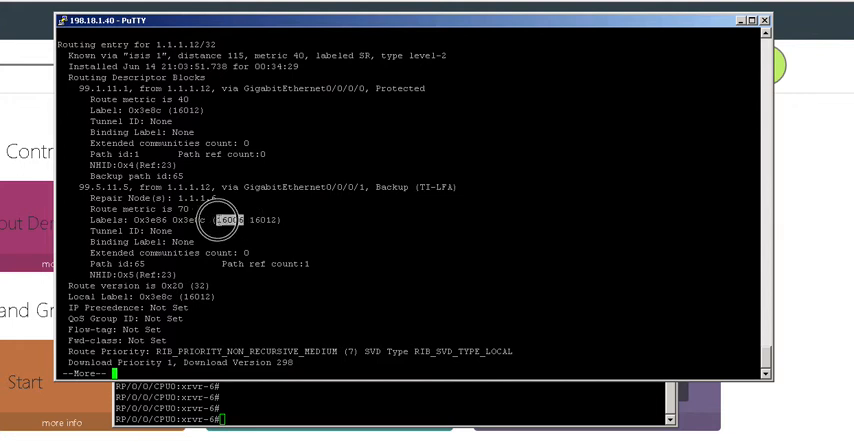